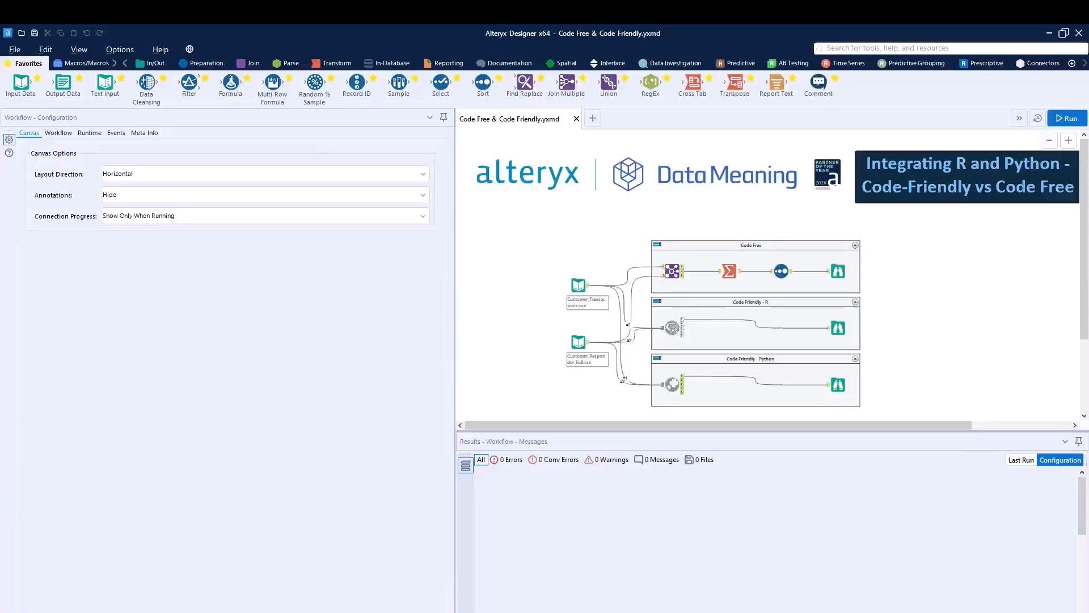
Run the whole workflow so every branch produces its results.
left_click(1067, 118)
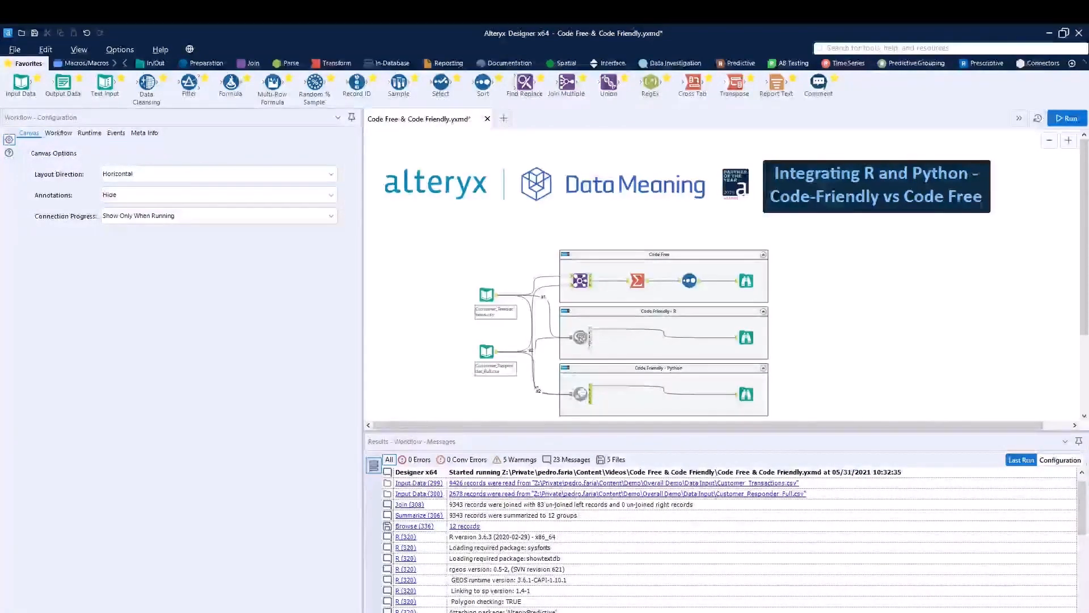
mouse_move(701, 388)
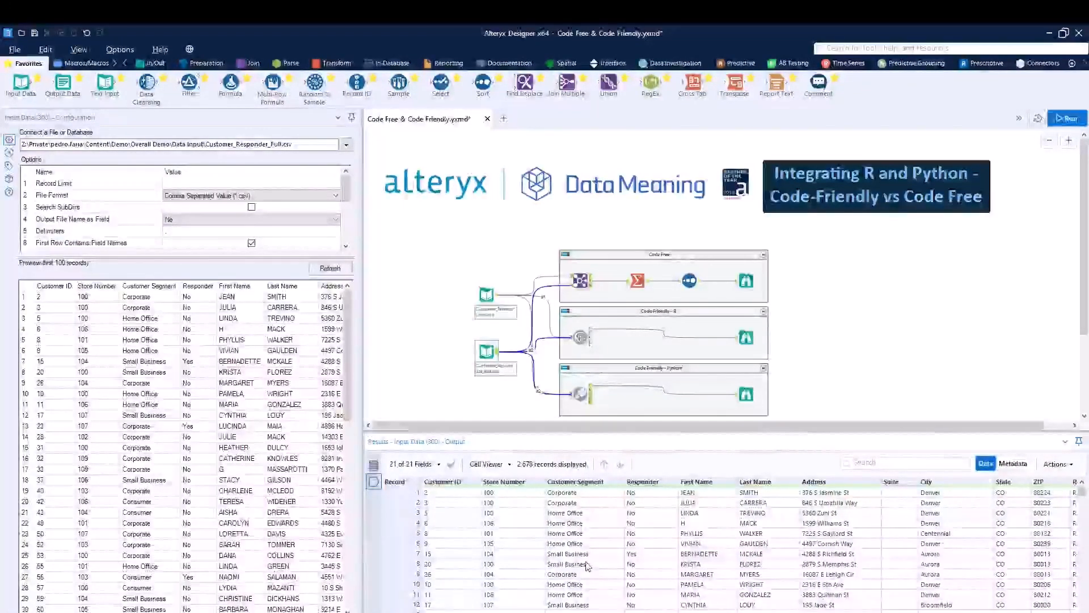
mouse_move(786, 408)
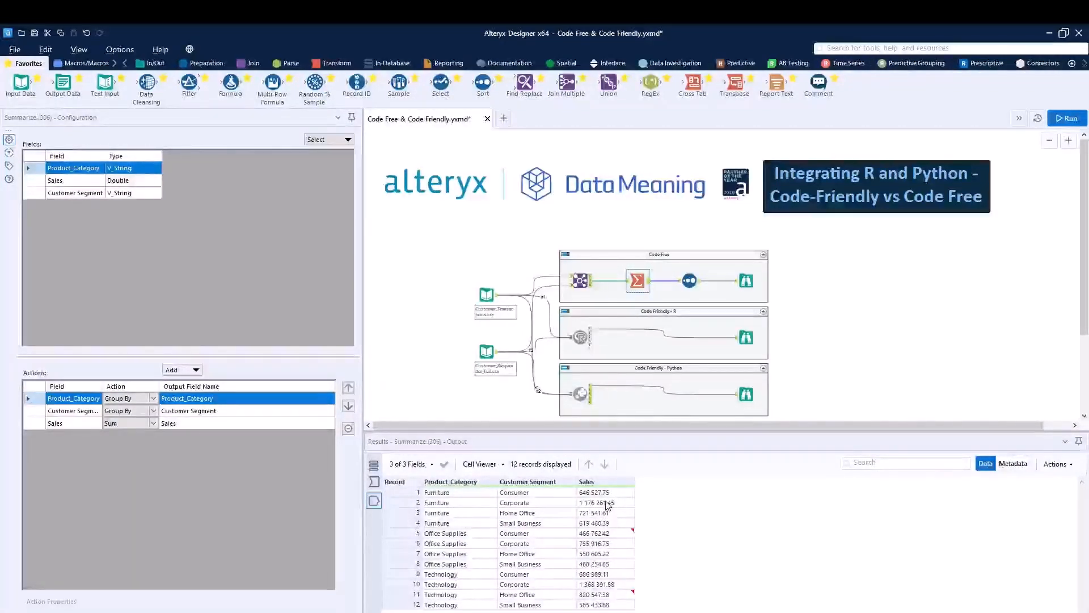
mouse_move(690, 282)
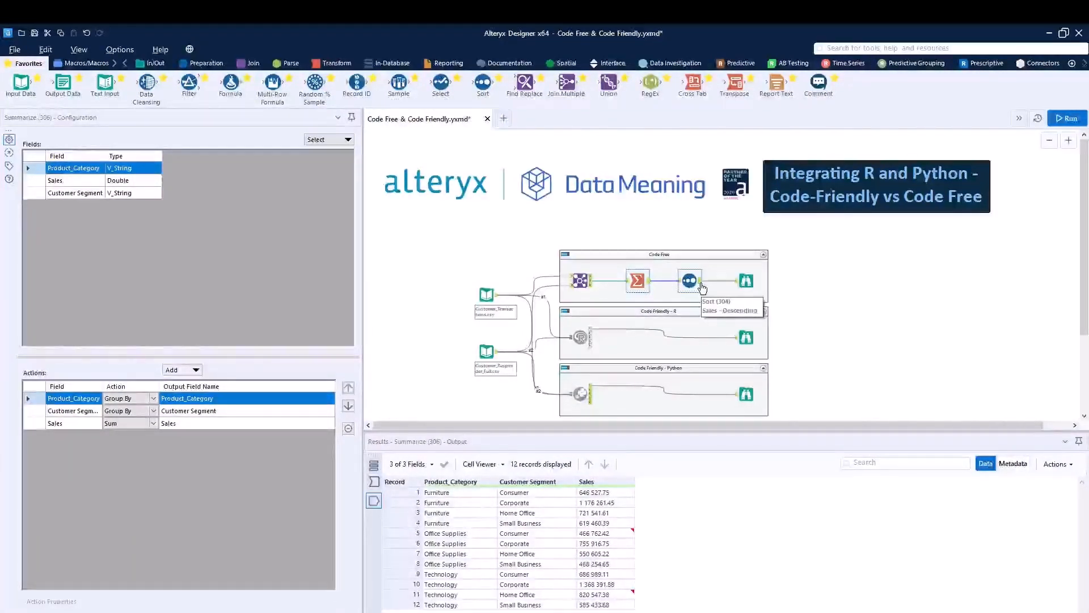
Review the Sort tool's Sales Descending setting and the Browse profile of the 12-record summary.
left_click(688, 281)
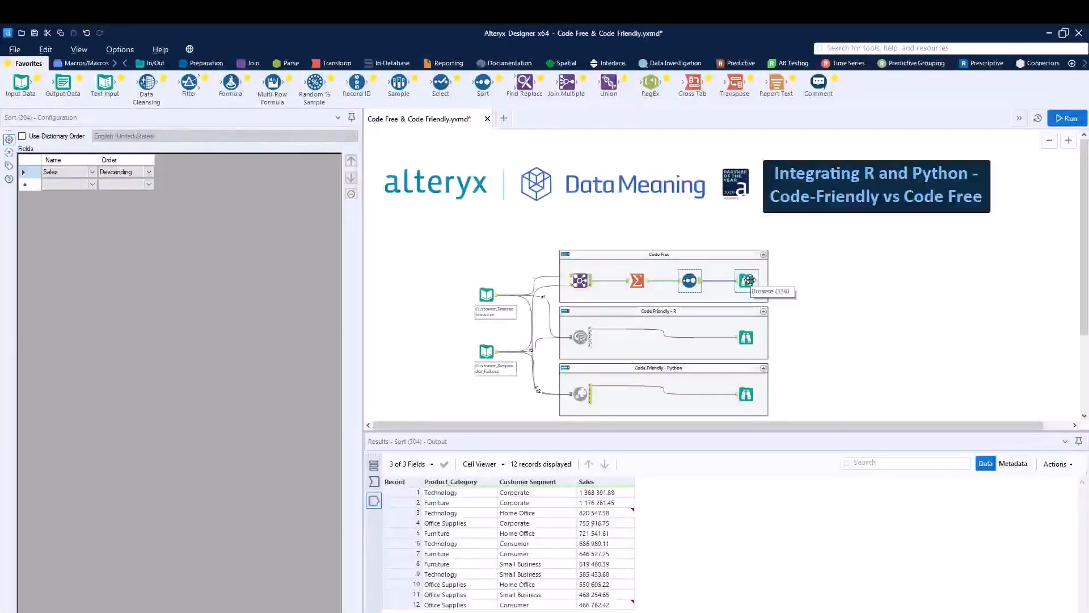
left_click(744, 281)
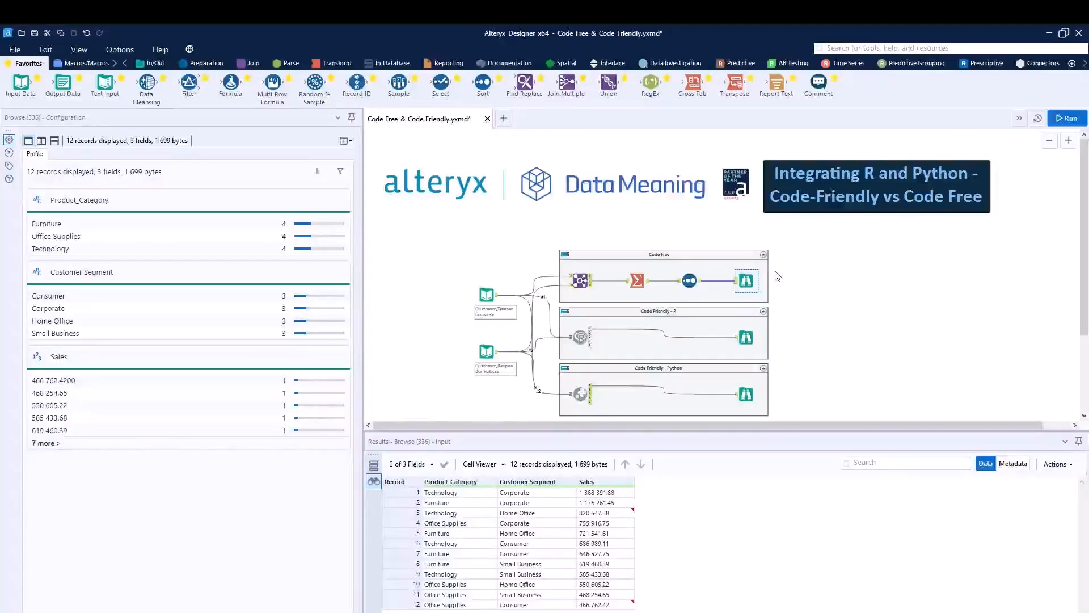
left_click(580, 337)
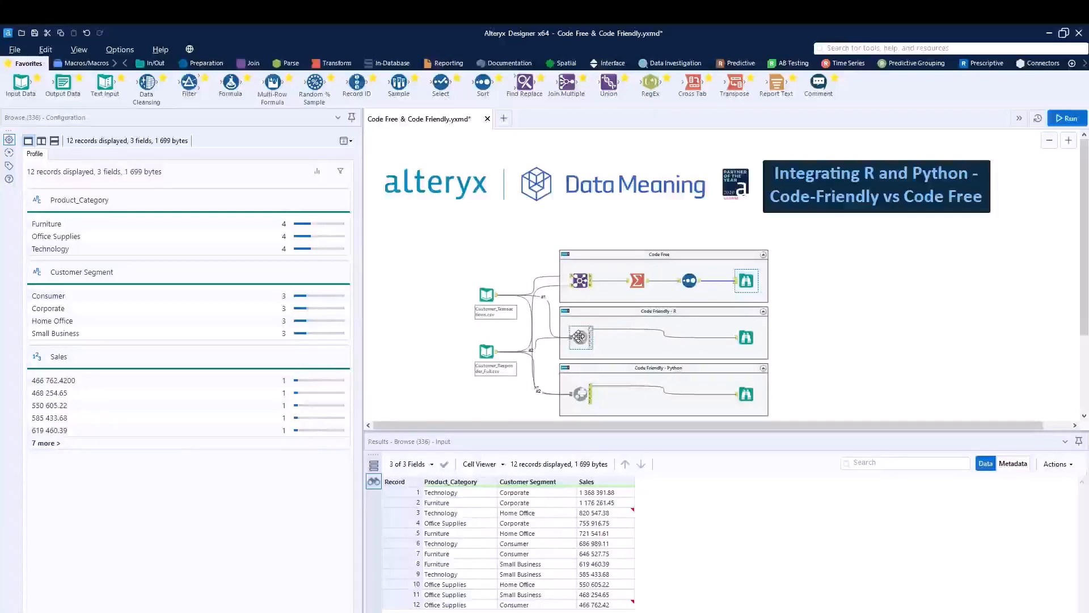
Show the R tool's script that joins, aggregates and sorts the sales data into 12 records.
left_click(580, 337)
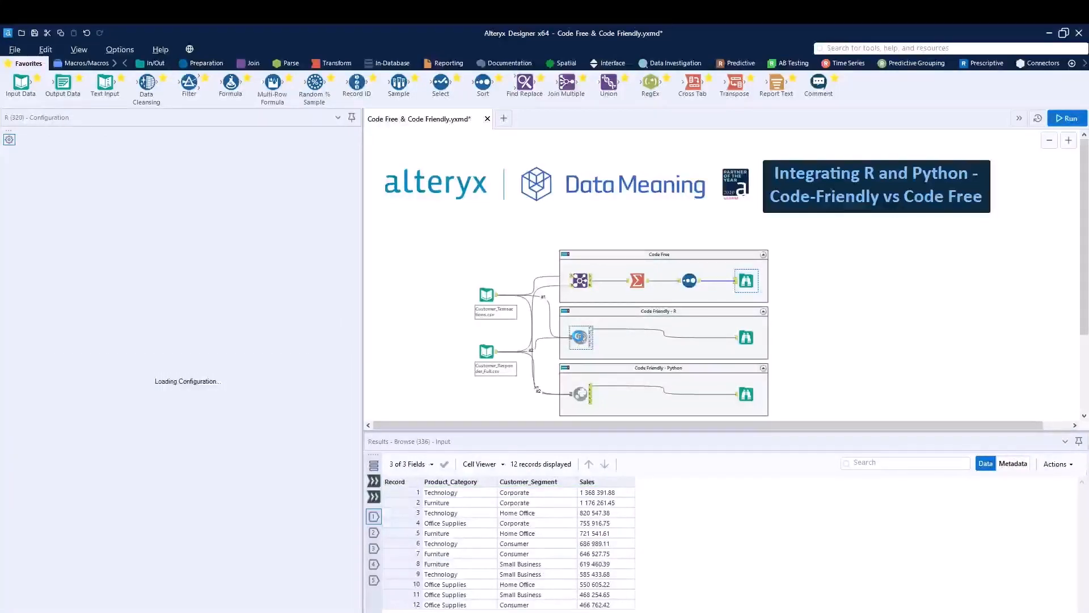
left_click(580, 337)
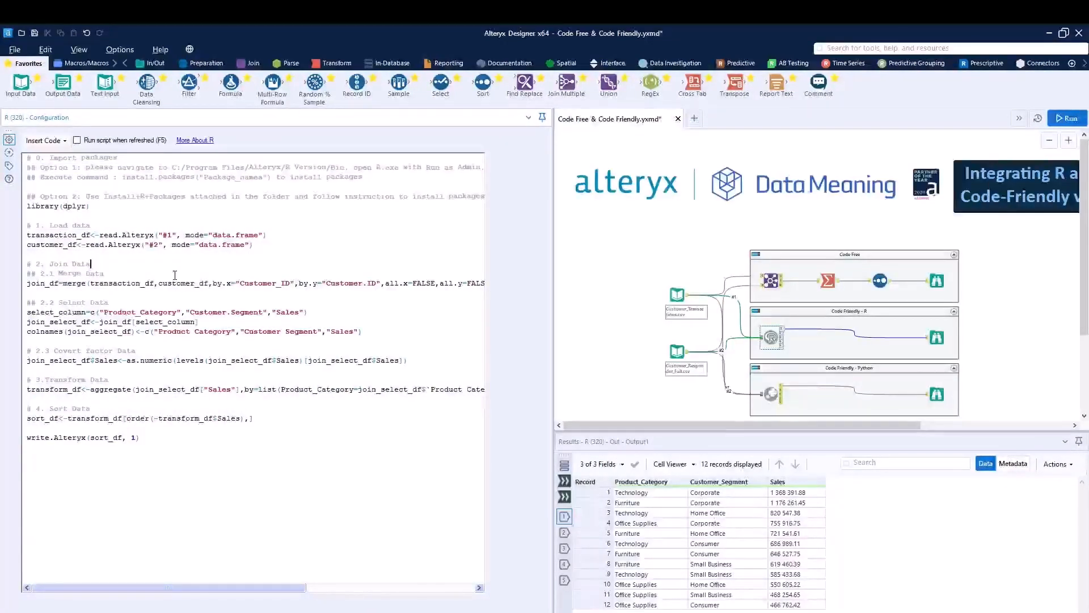
mouse_move(334, 293)
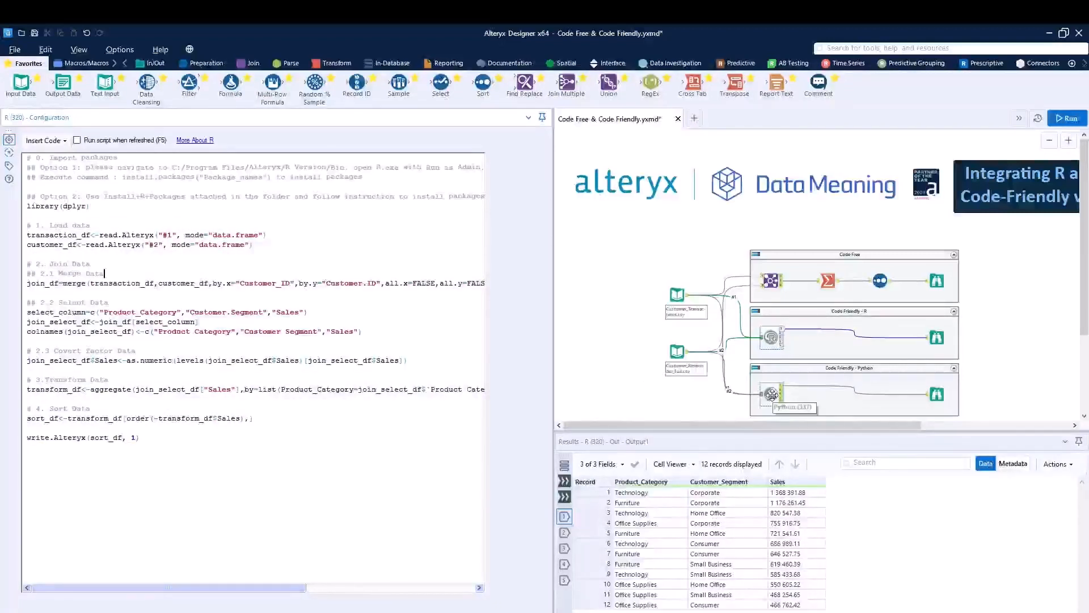
Read through the Python tool's notebook cells that merge, group and sort sales descending.
left_click(769, 394)
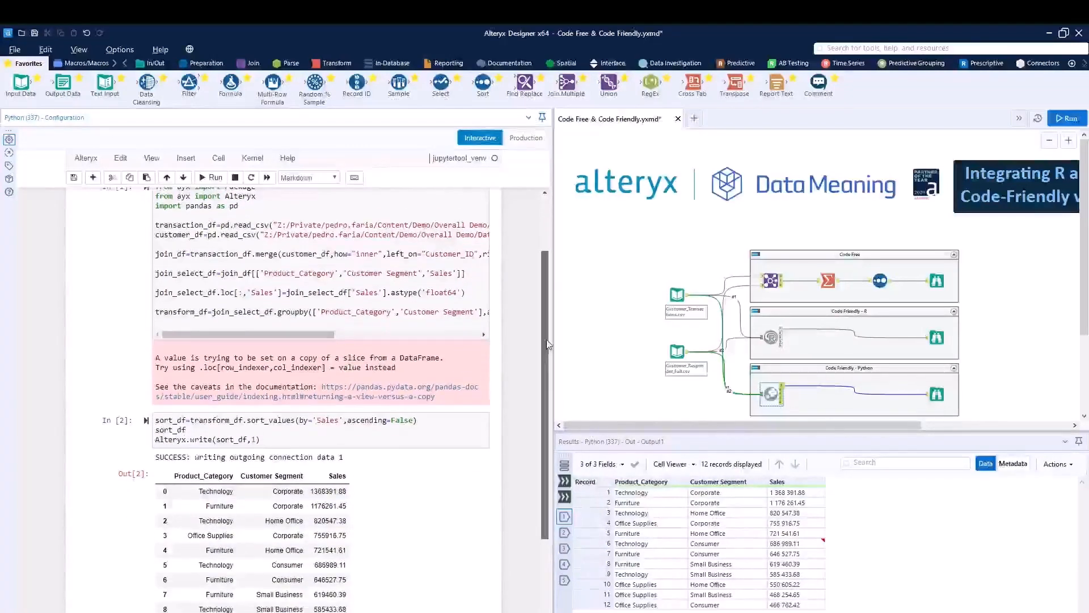
scroll("down", 3)
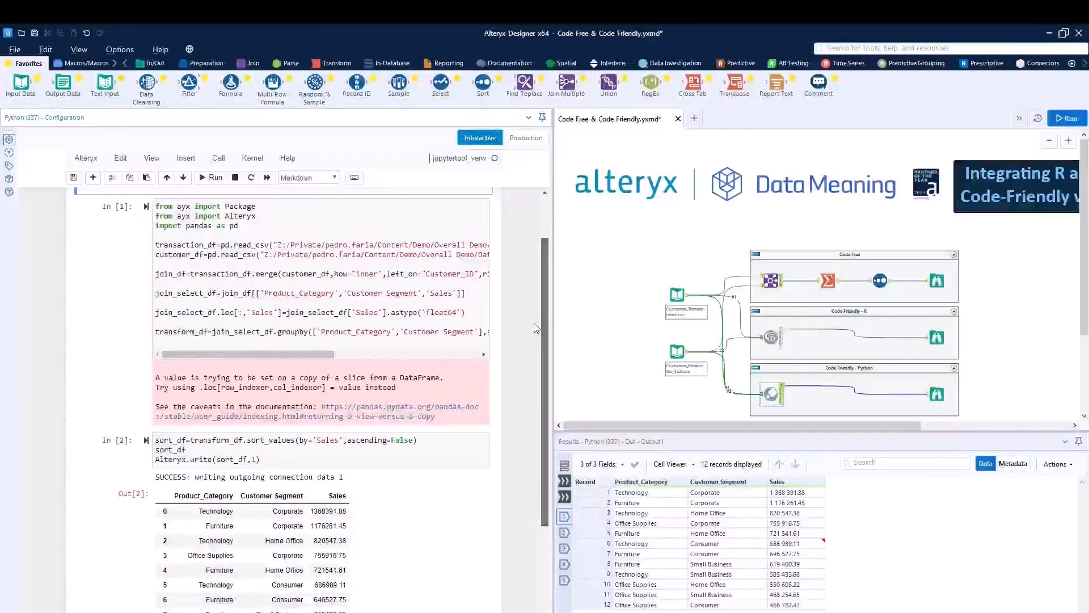
scroll("down", 3)
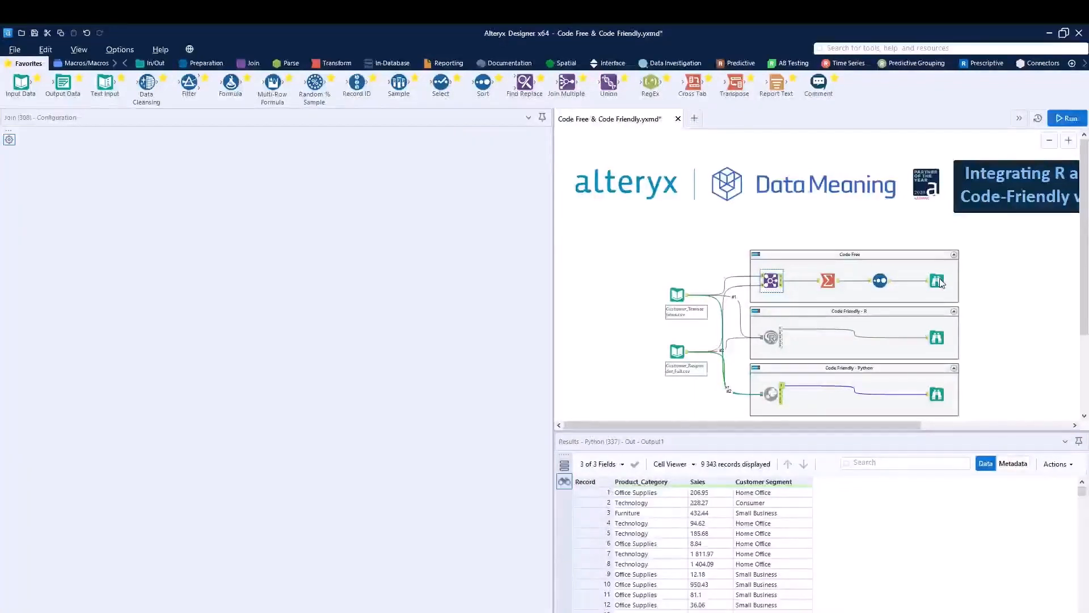
View the Python branch's 12-record Browse profile, then show the workflow run messages.
left_click(936, 337)
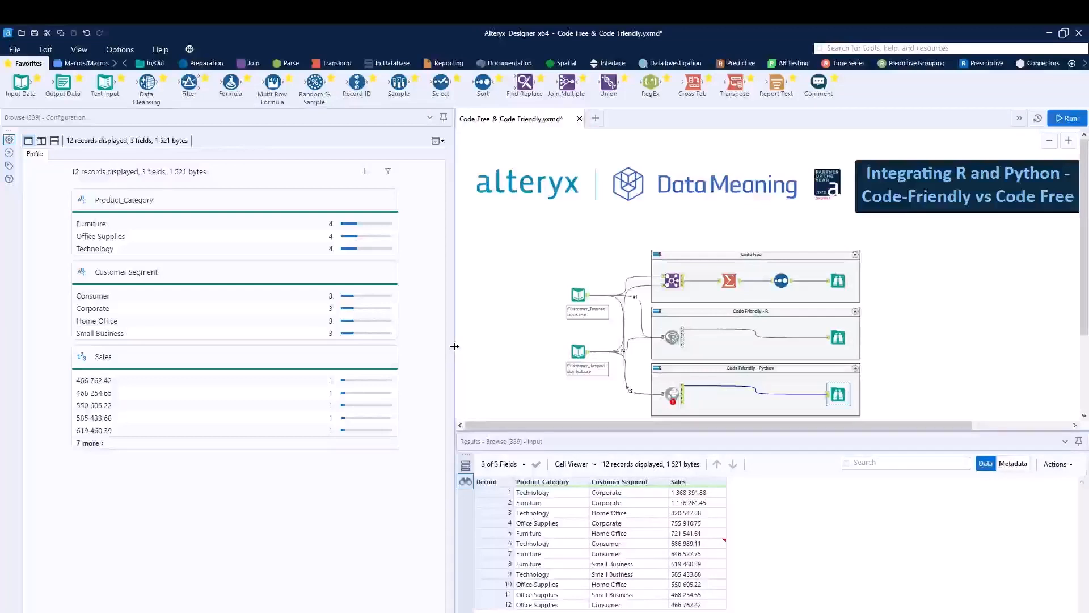
left_click(1066, 118)
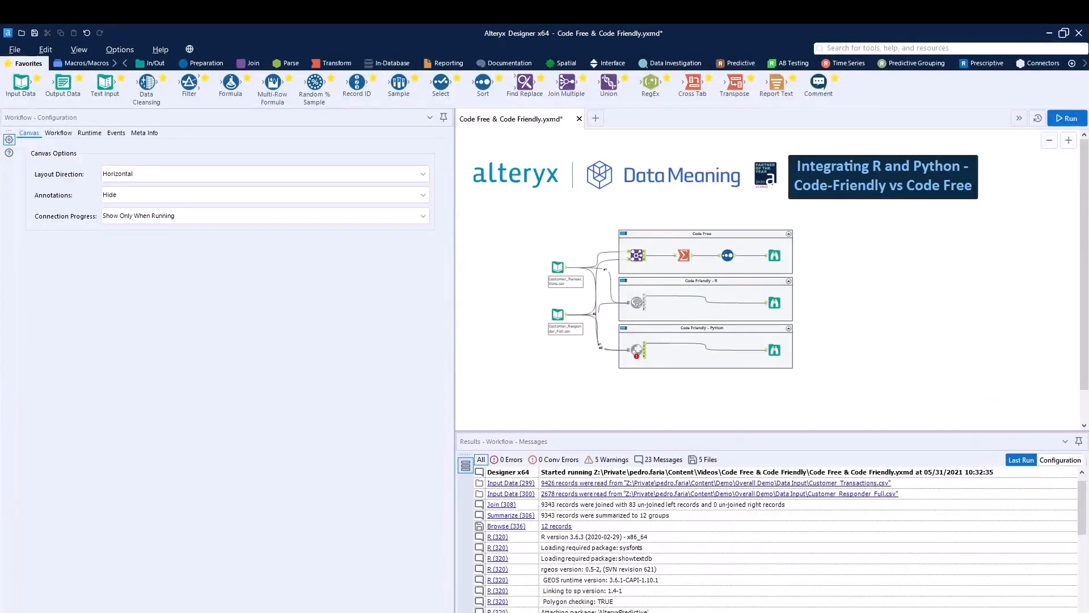